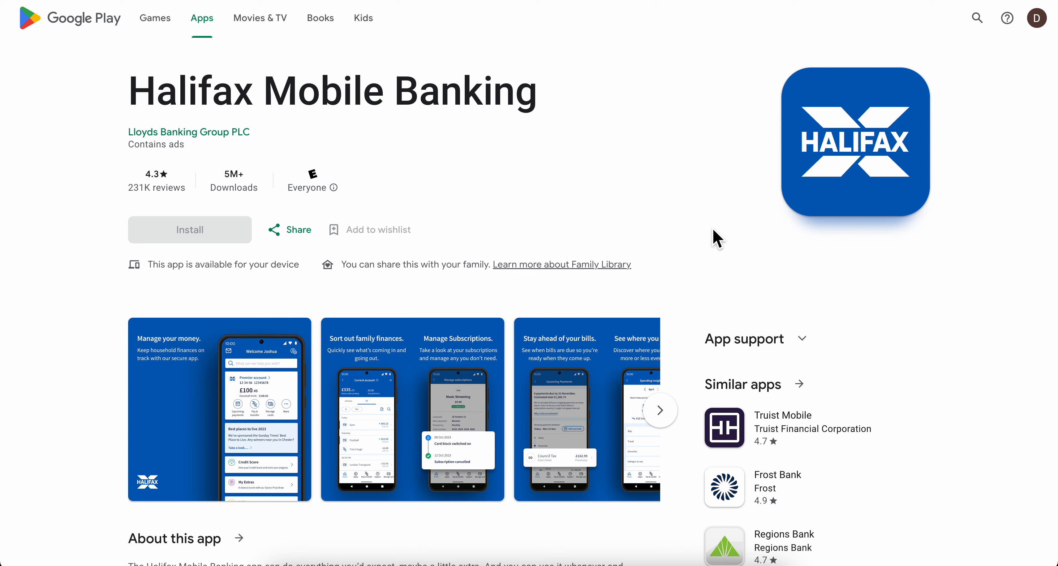
mouse_move(601, 374)
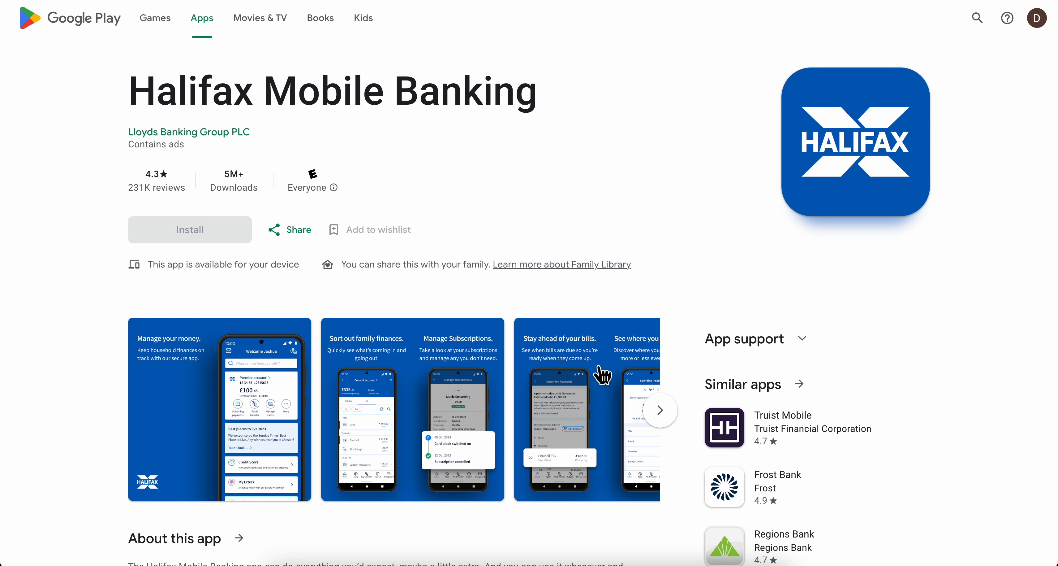
mouse_move(358, 326)
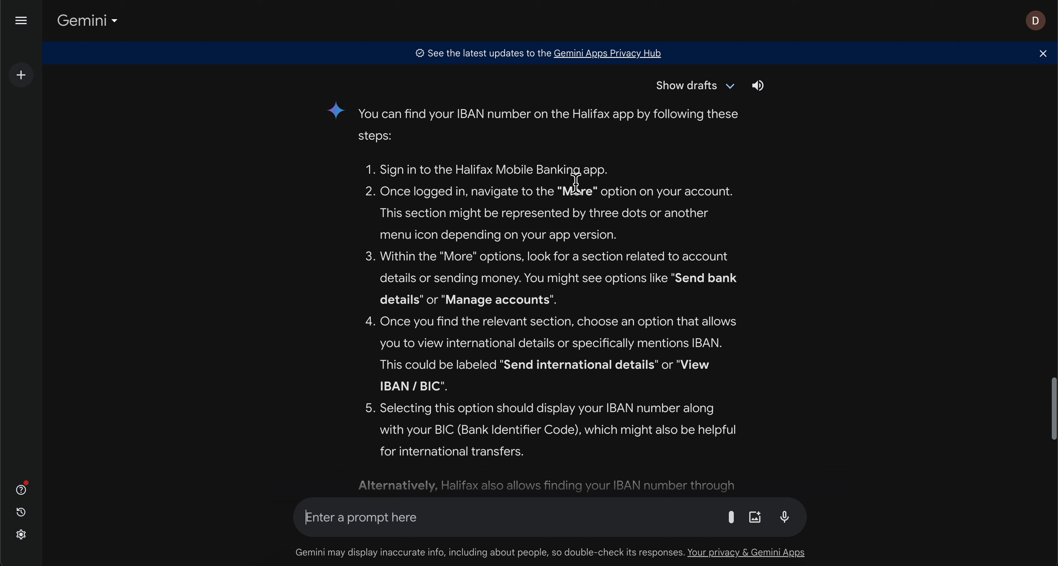
mouse_move(566, 202)
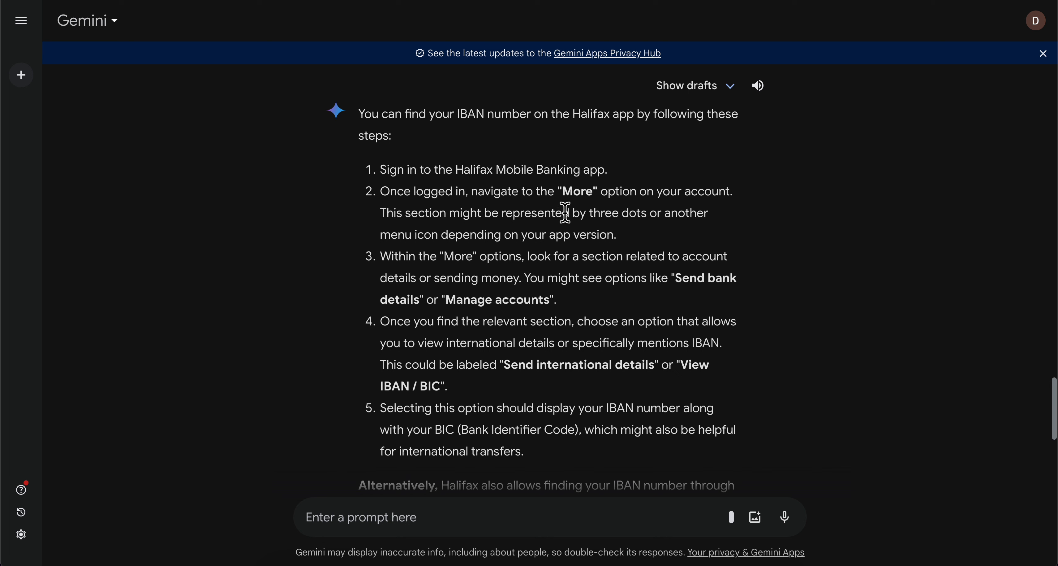
mouse_move(633, 278)
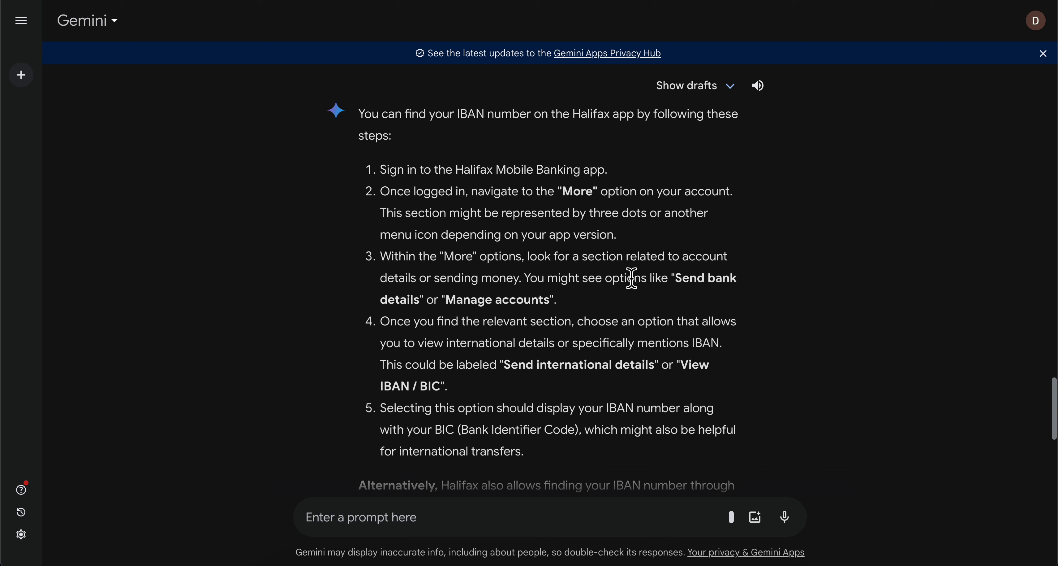
drag(571, 277, 675, 277)
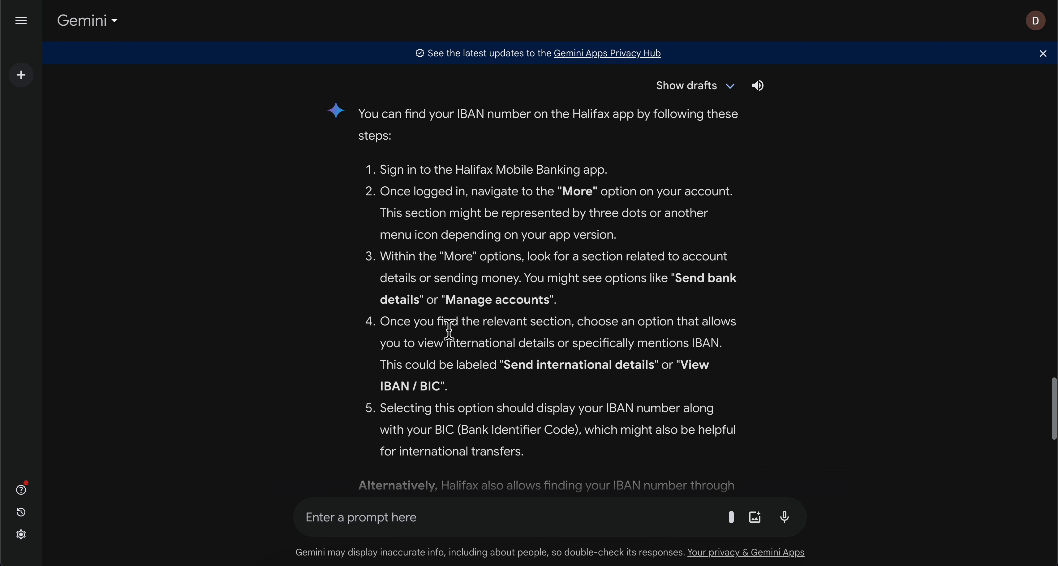
mouse_move(613, 323)
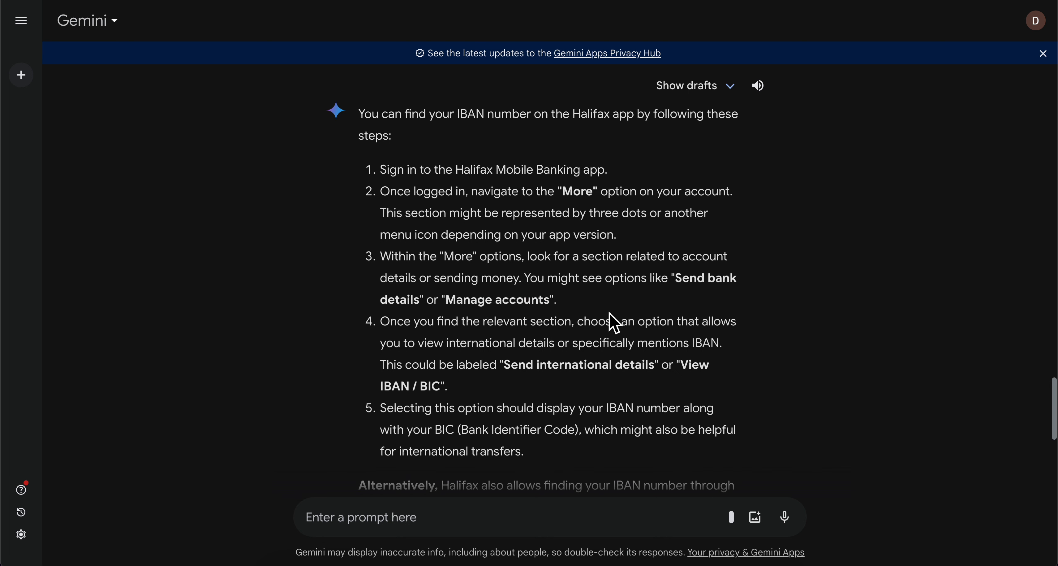
mouse_move(550, 346)
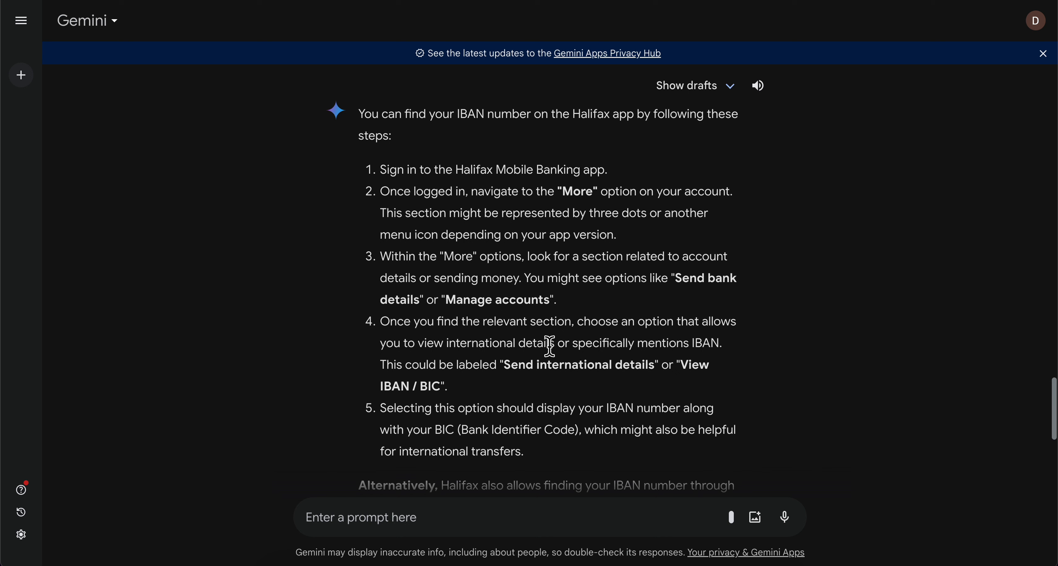
mouse_move(723, 357)
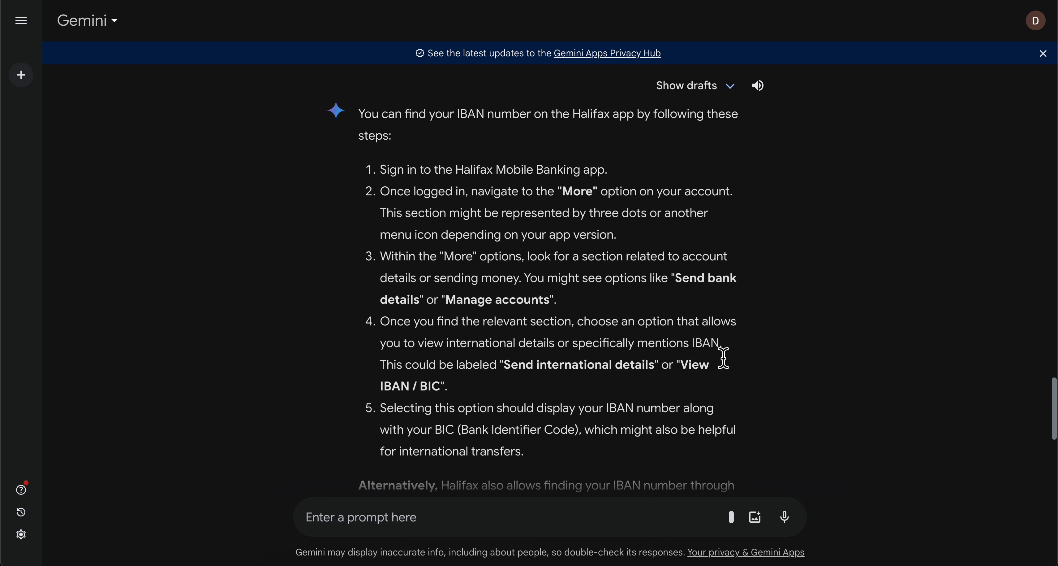
mouse_move(504, 367)
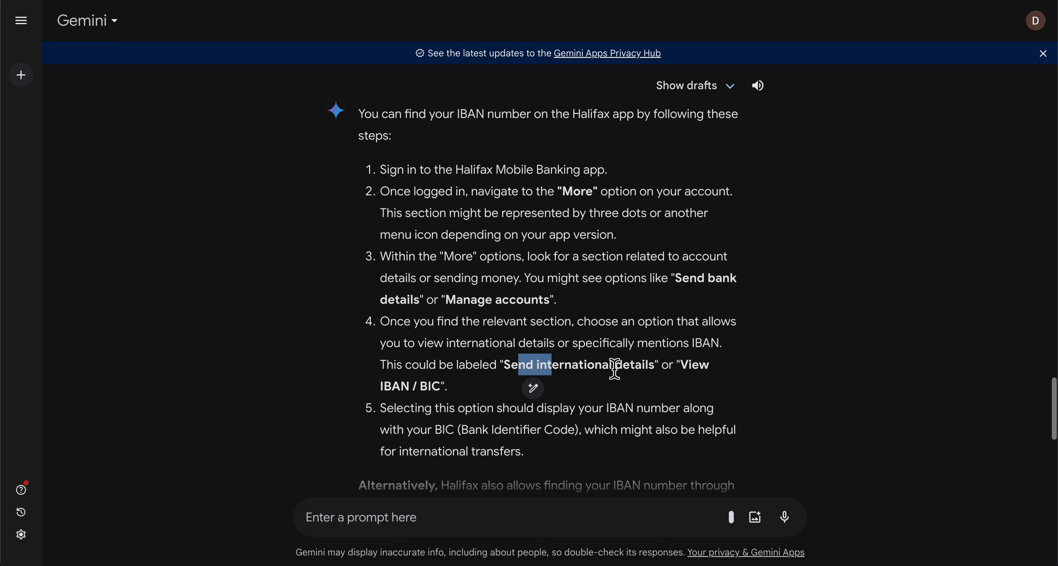
mouse_move(724, 392)
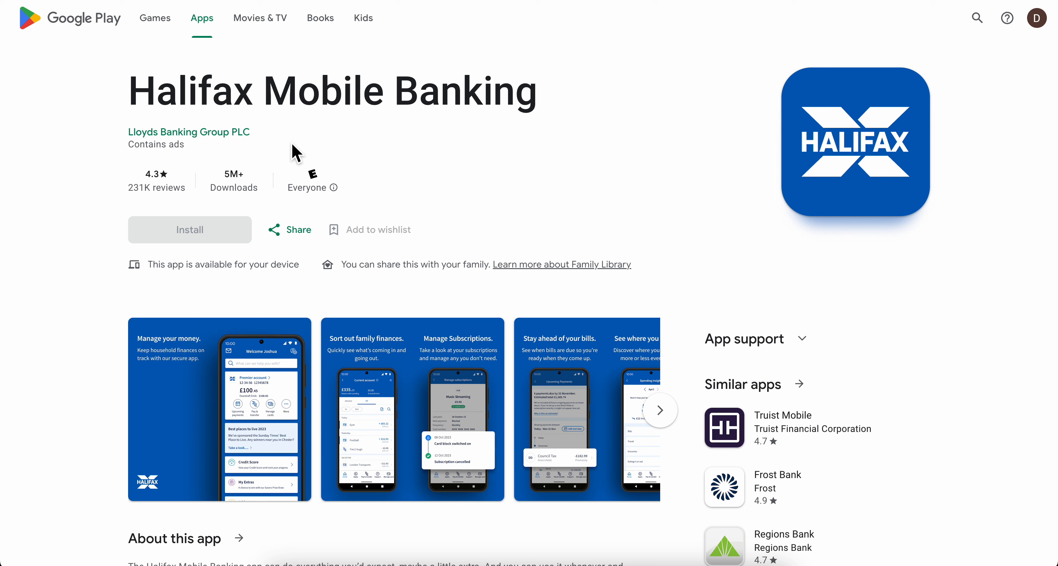
mouse_move(406, 182)
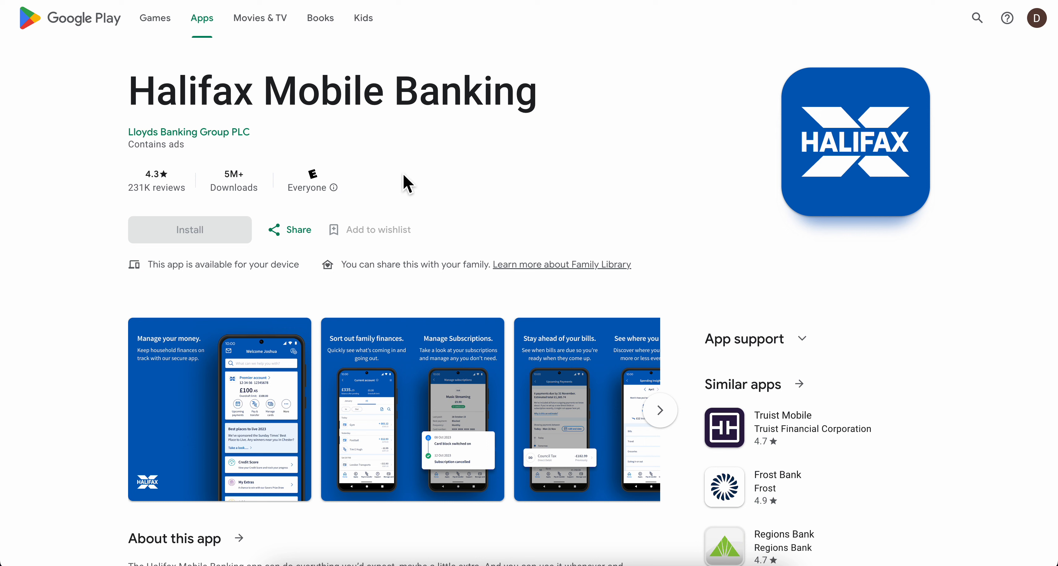